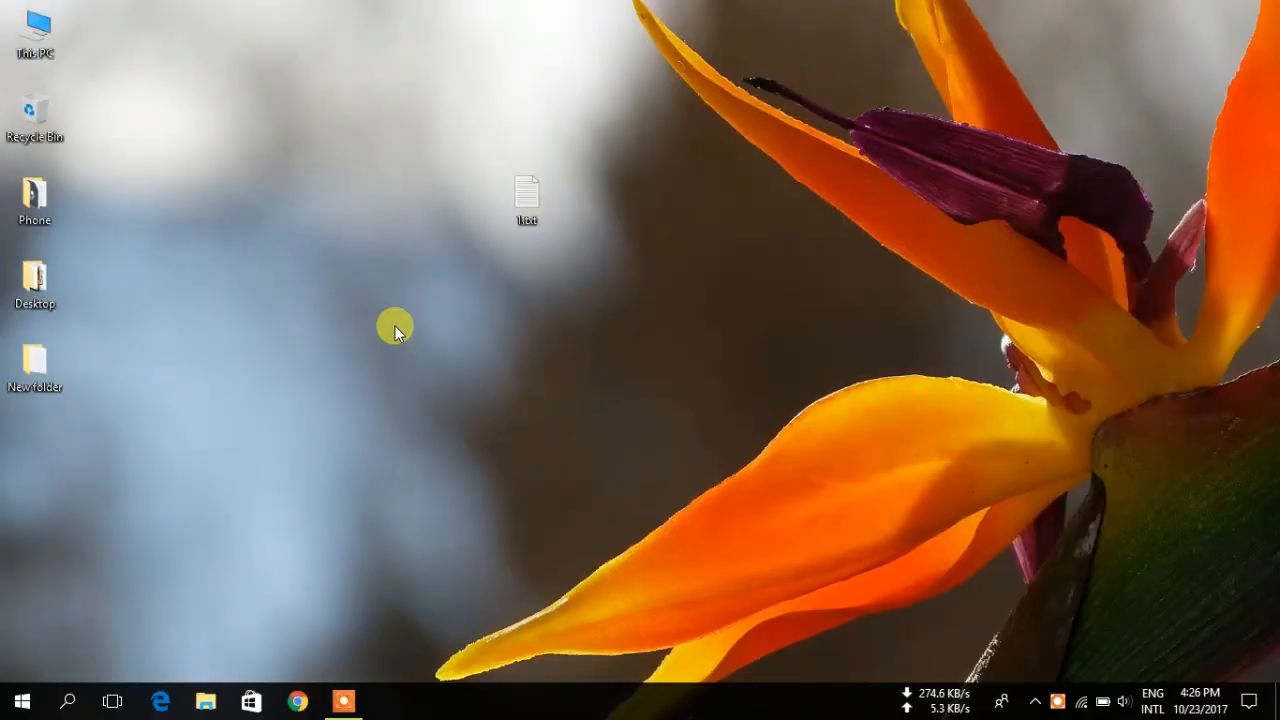
{"action": "mouse_move", "coordinate": [400, 475]}
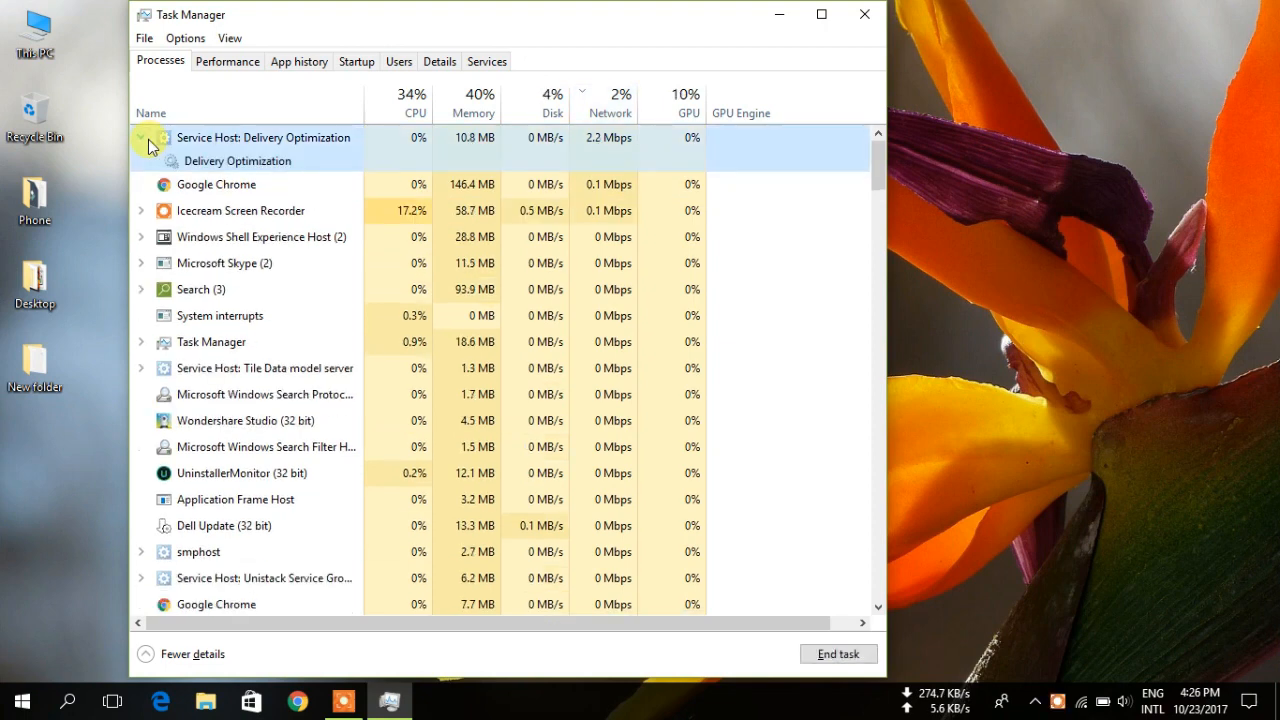
Collapse the Delivery Optimization process group and minimize Task Manager
{"action": "left_click", "coordinate": [141, 137]}
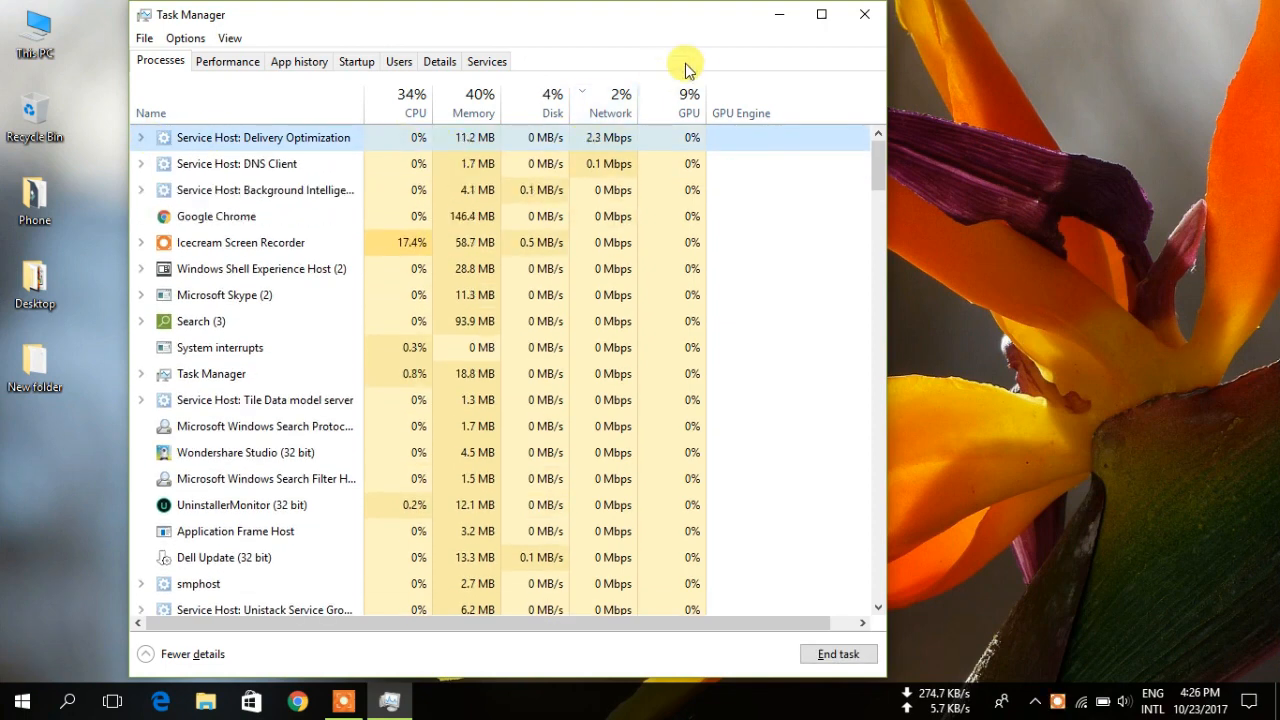
{"action": "left_click", "coordinate": [863, 14]}
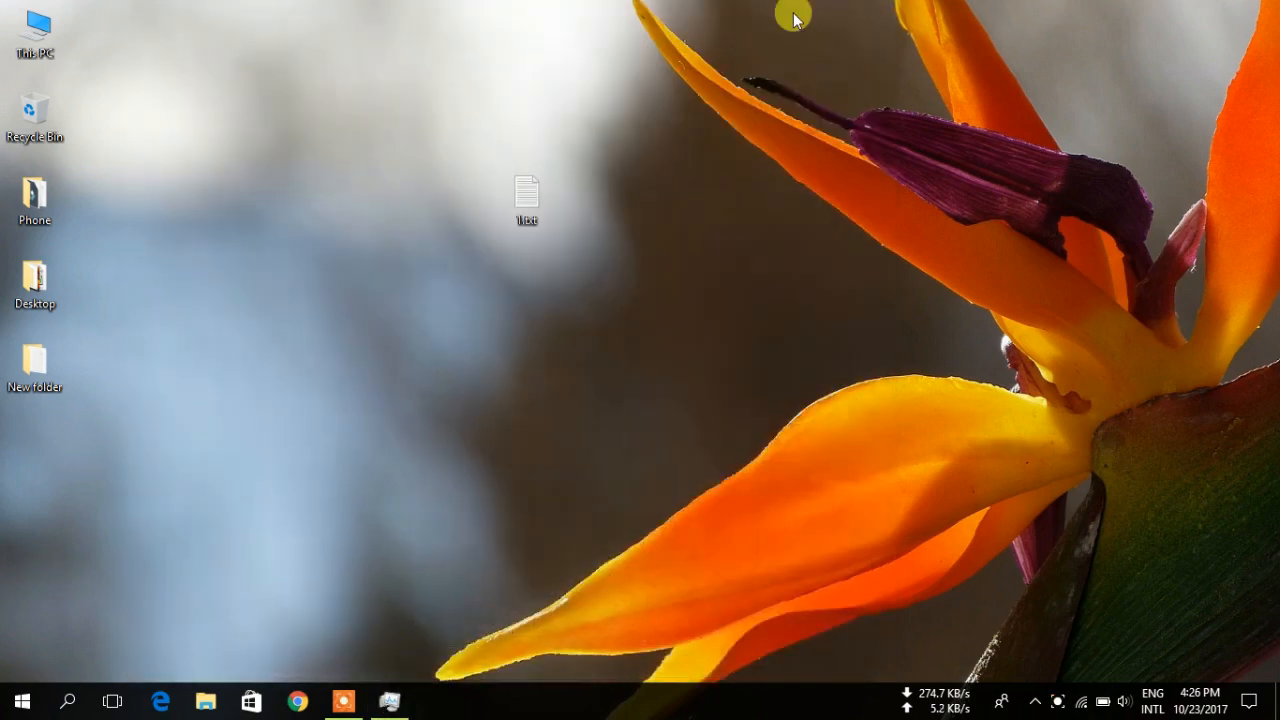
Search the Start menu for 'wifi' to reach Wi-Fi settings
{"action": "left_click", "coordinate": [22, 700]}
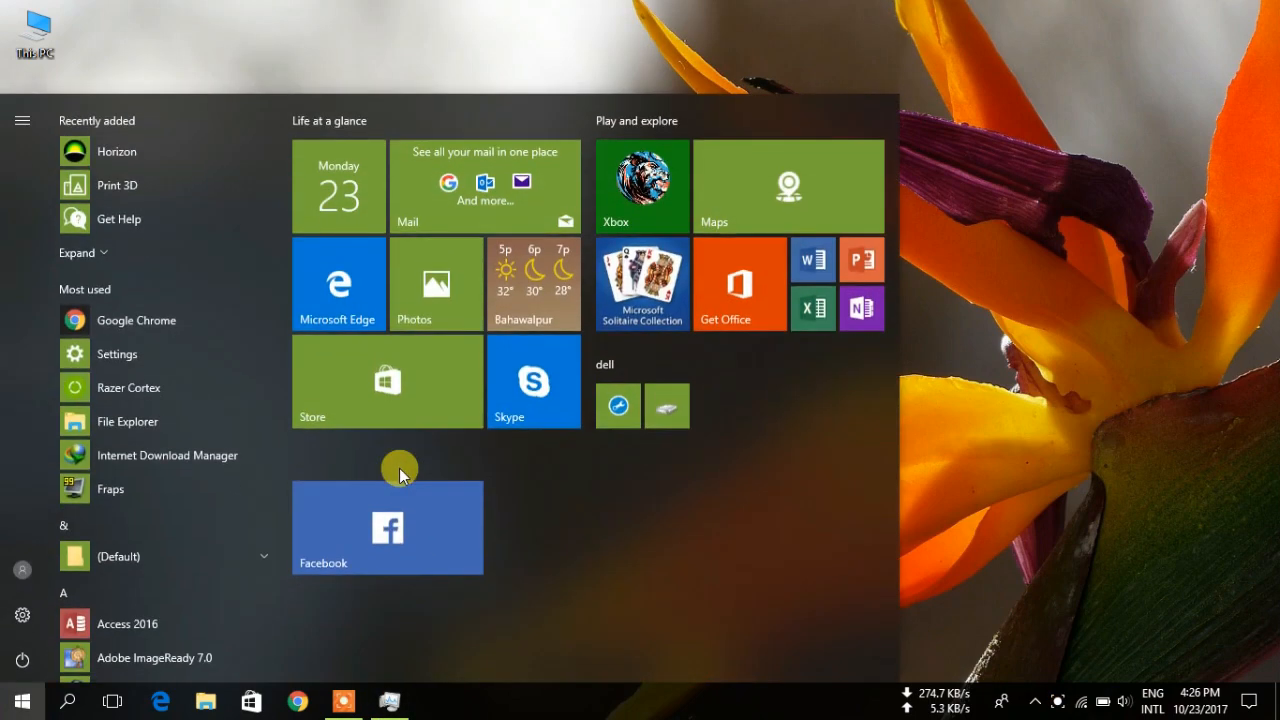
{"action": "type", "text": "wifi"}
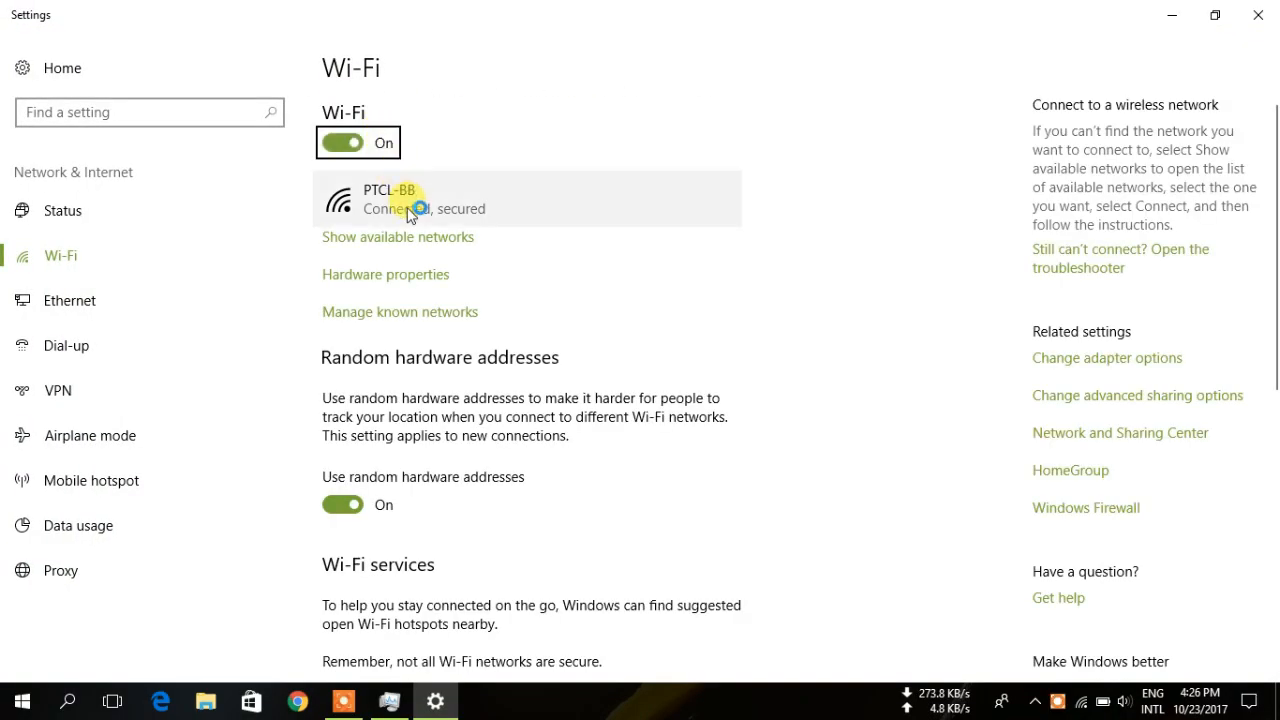
Open the PTCL-BB network's properties and scroll to Metered connection
{"action": "left_click", "coordinate": [400, 198]}
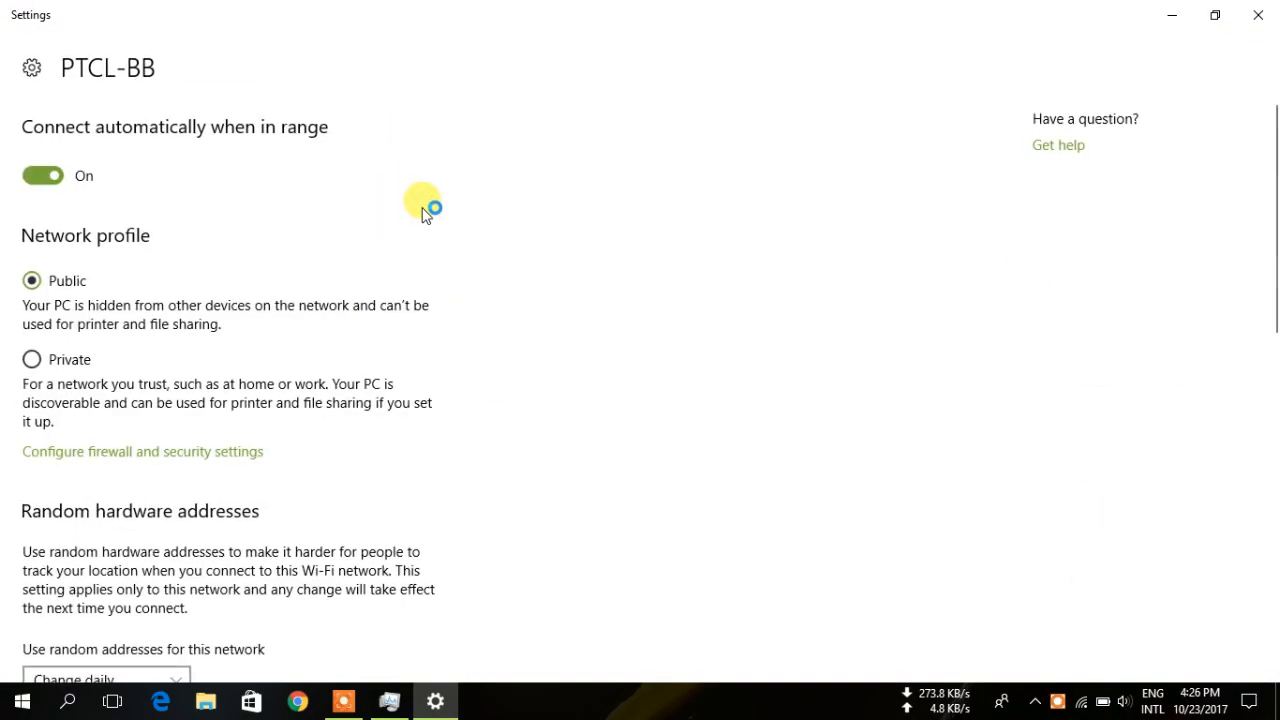
{"action": "mouse_move", "coordinate": [527, 217]}
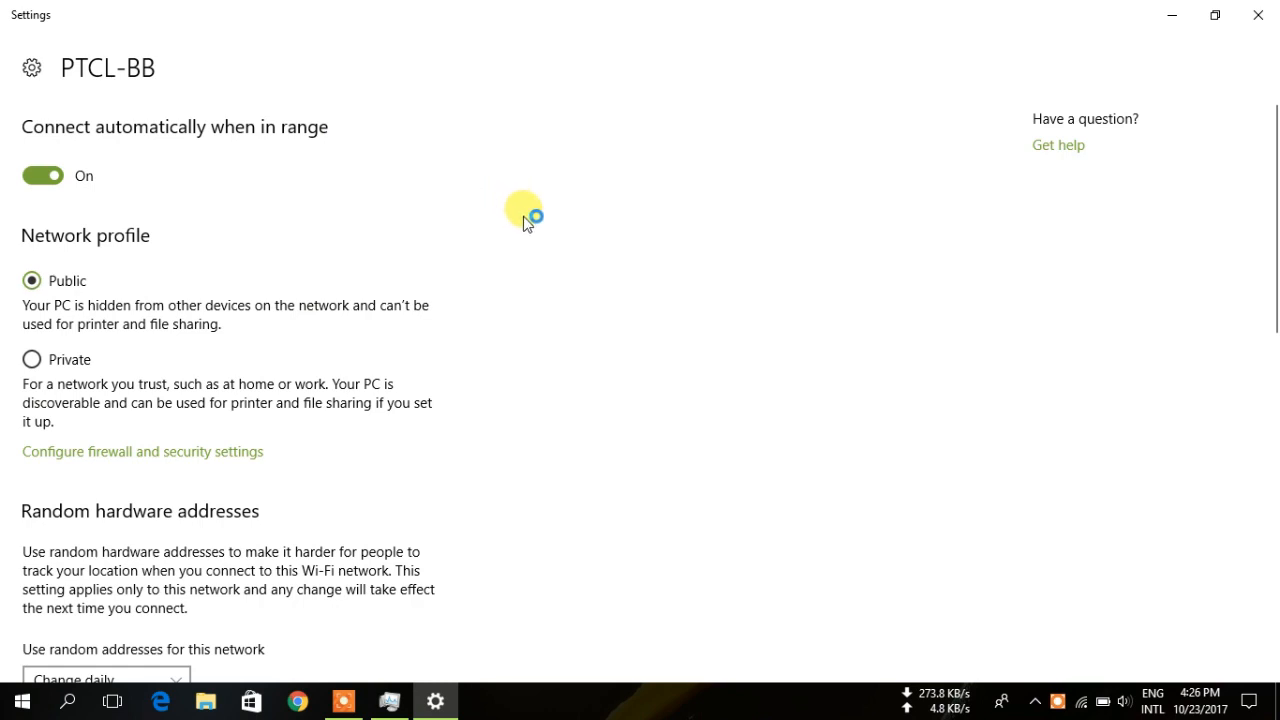
{"action": "mouse_move", "coordinate": [540, 213]}
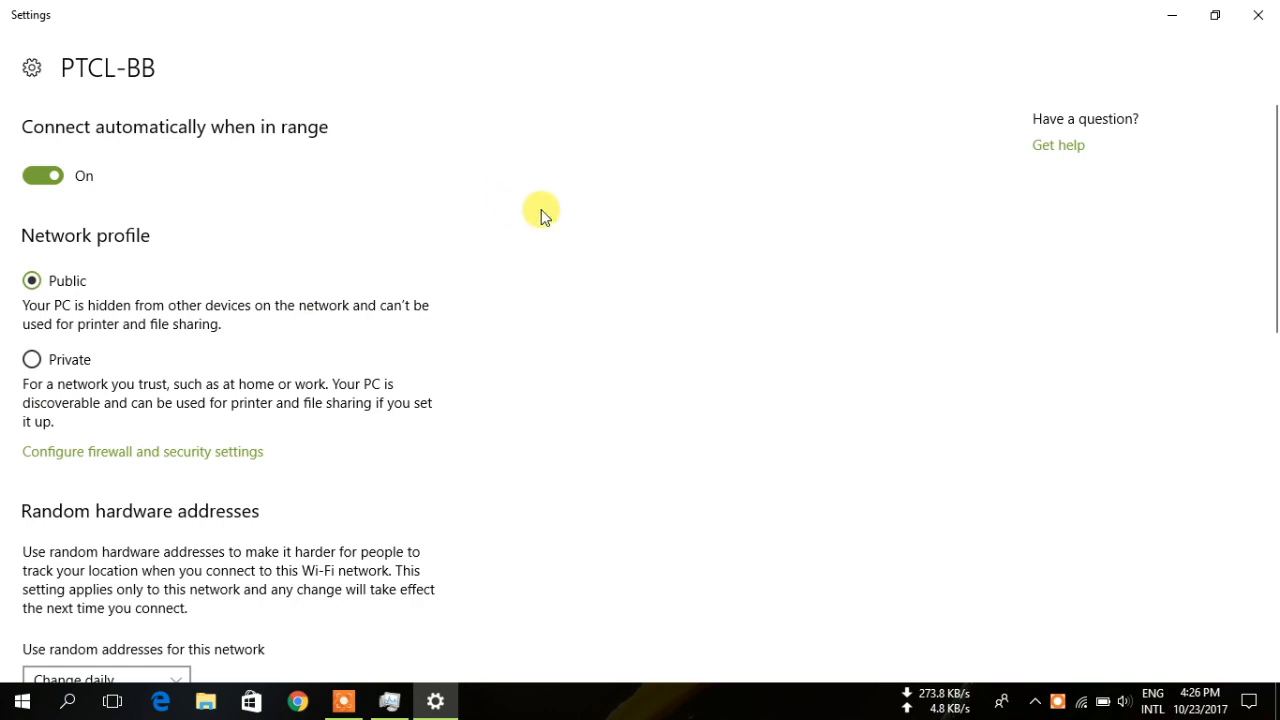
{"action": "mouse_move", "coordinate": [687, 332]}
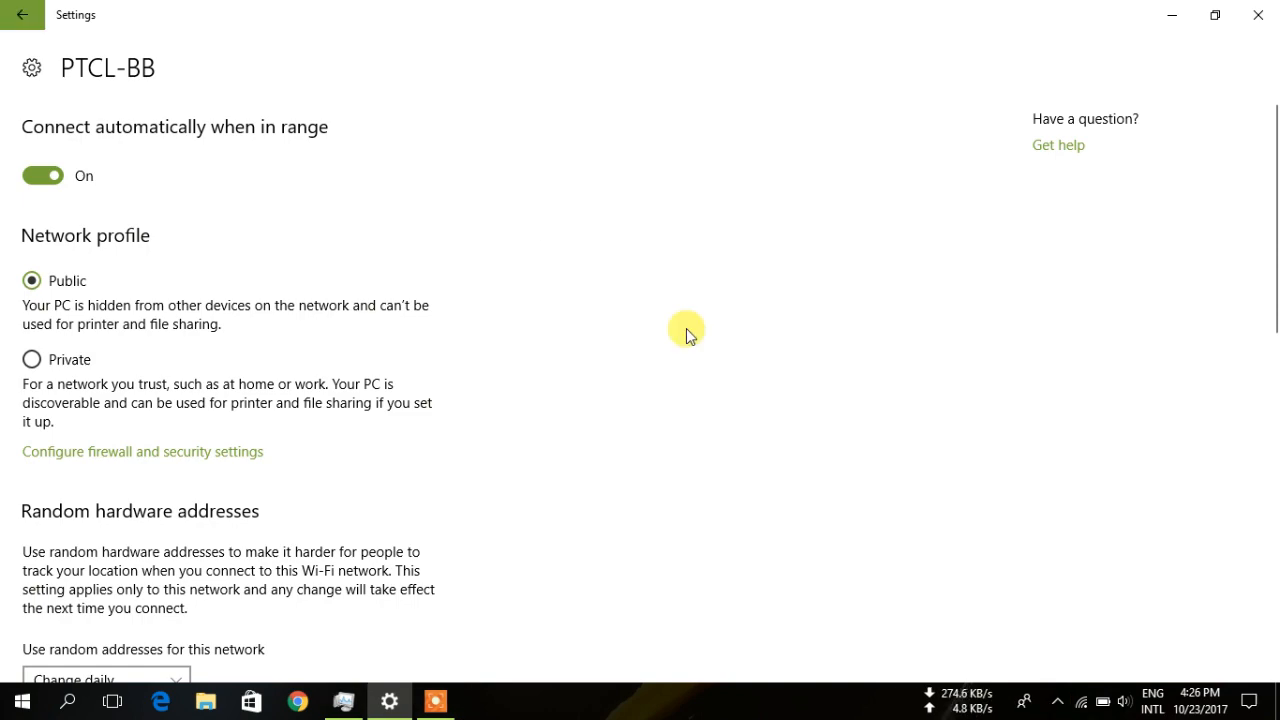
{"action": "scroll", "scroll_direction": "down", "scroll_amount": 3}
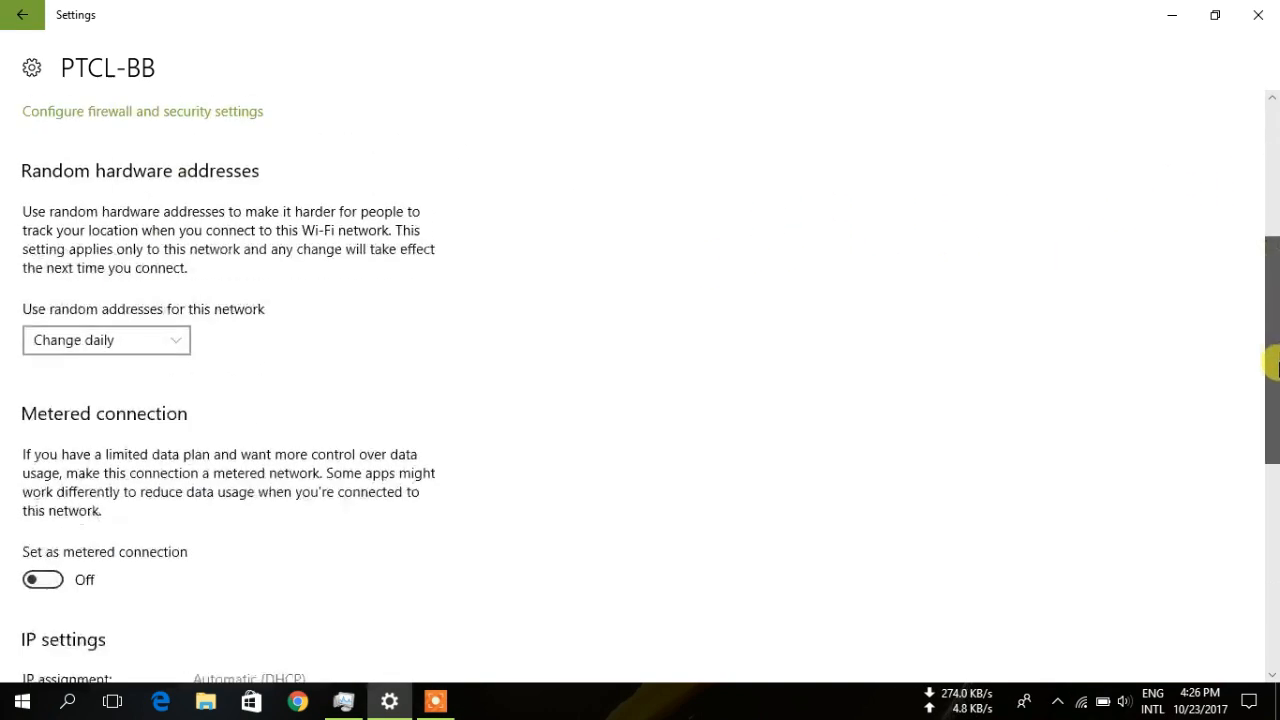
{"action": "scroll", "scroll_direction": "down", "scroll_amount": 3}
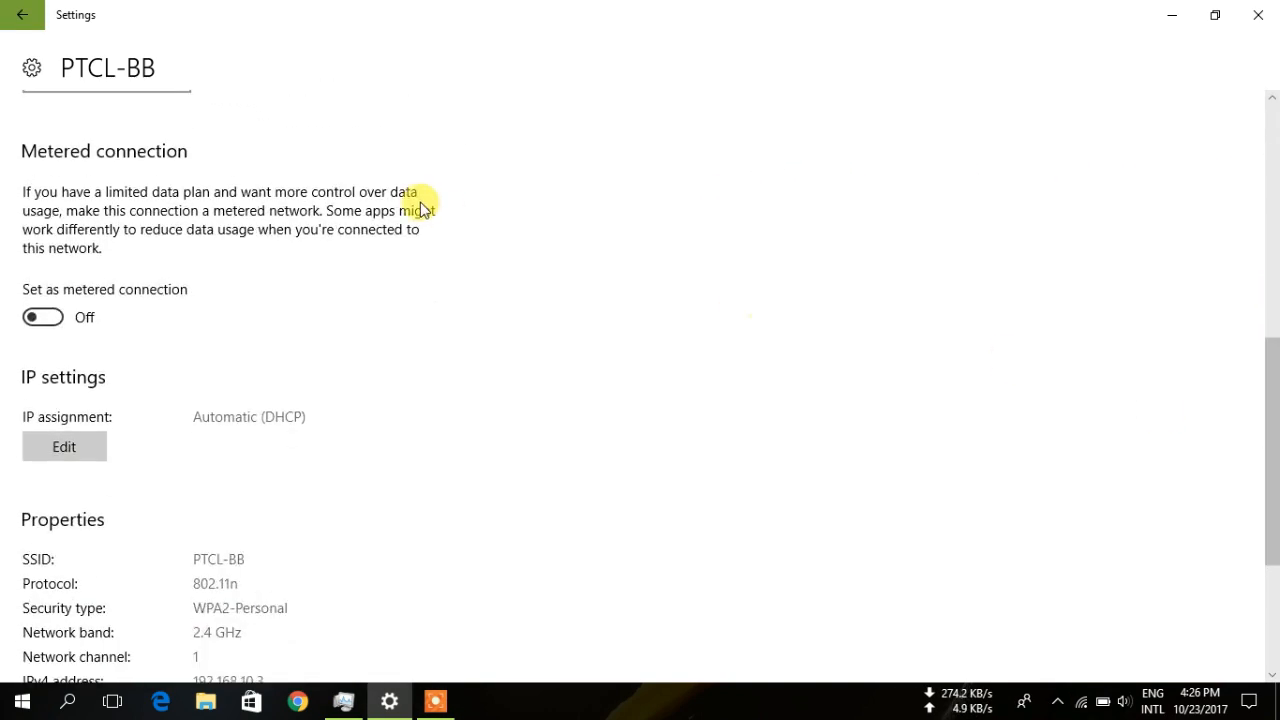
{"action": "mouse_move", "coordinate": [70, 320]}
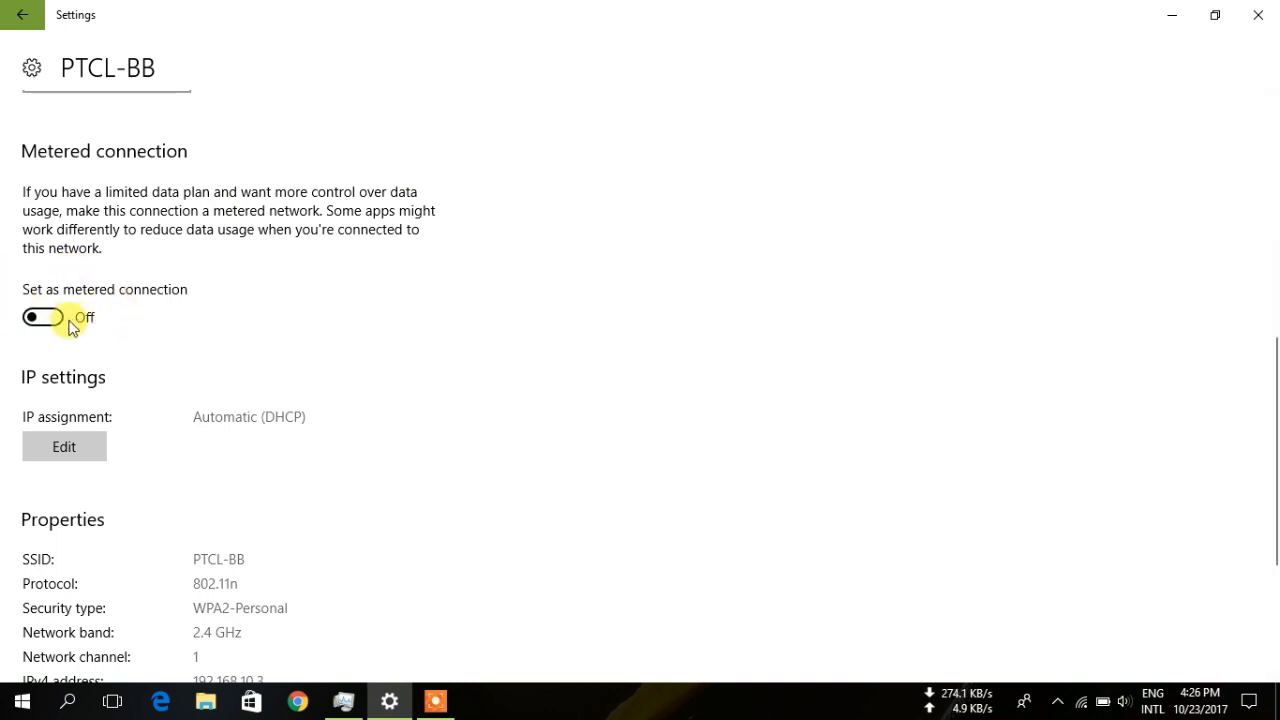
Turn on 'Set as metered connection' for PTCL-BB
{"action": "left_click", "coordinate": [43, 317]}
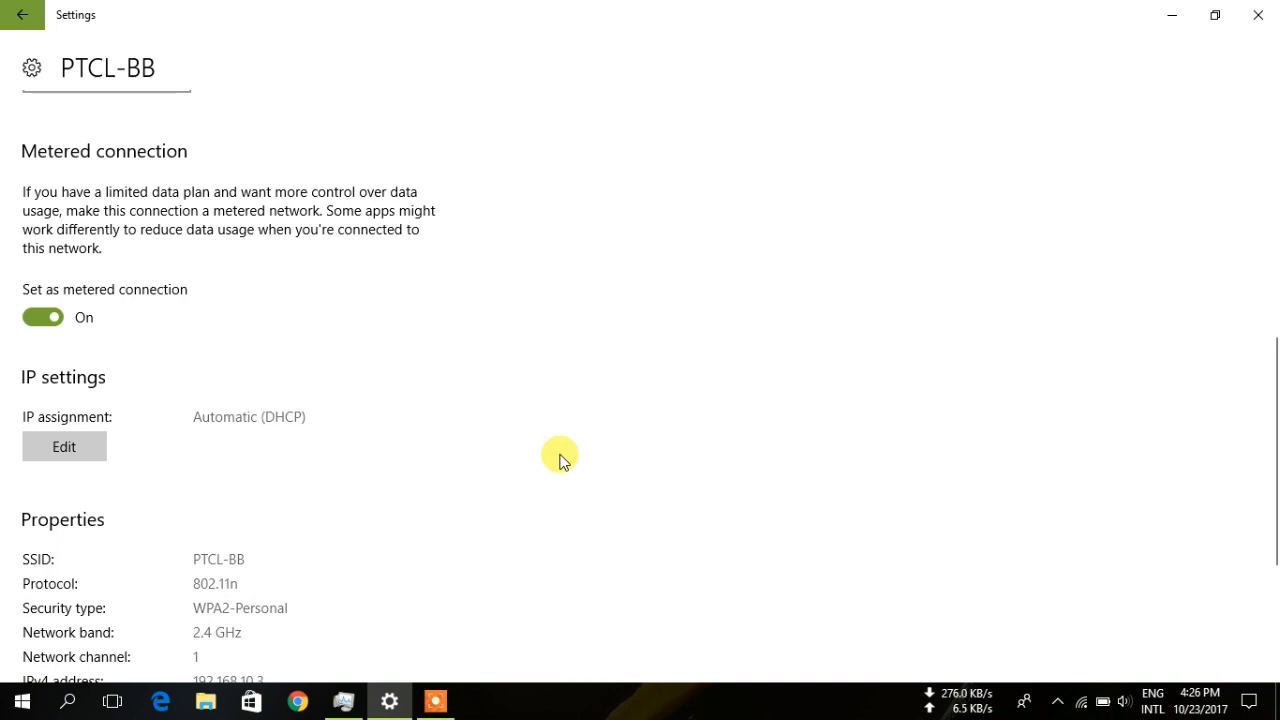
{"action": "mouse_move", "coordinate": [493, 530]}
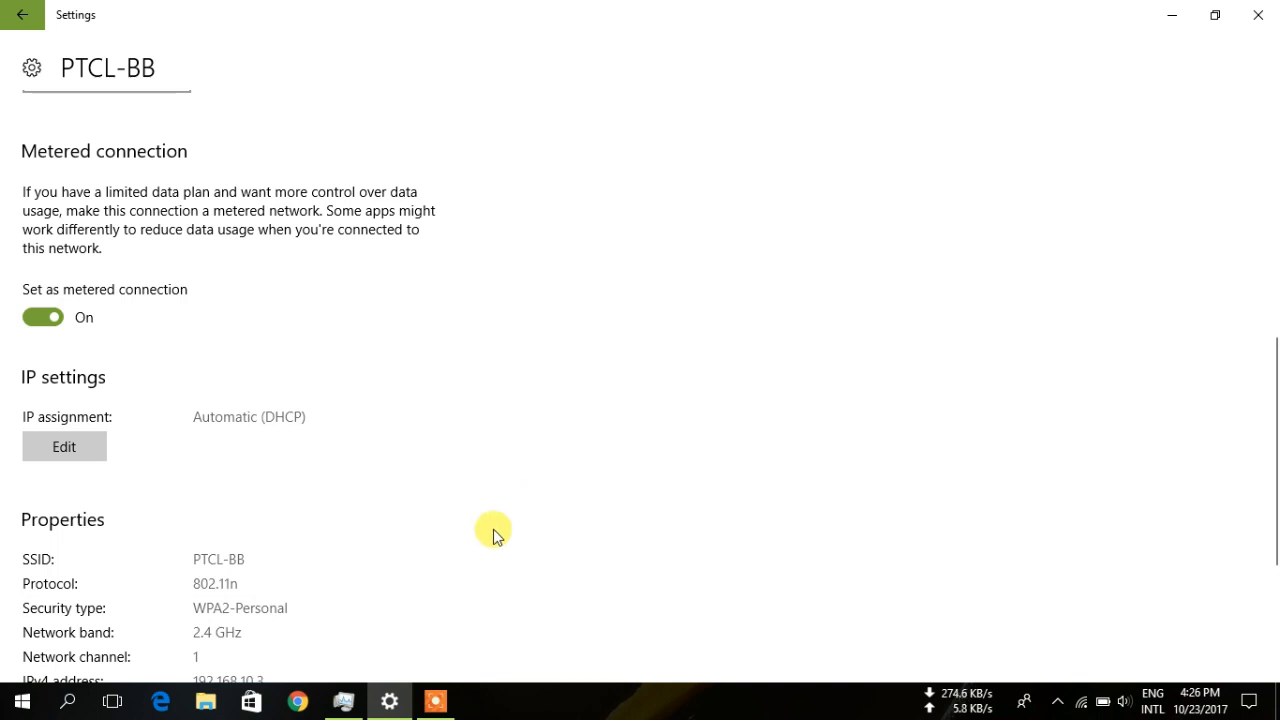
{"action": "mouse_move", "coordinate": [434, 597]}
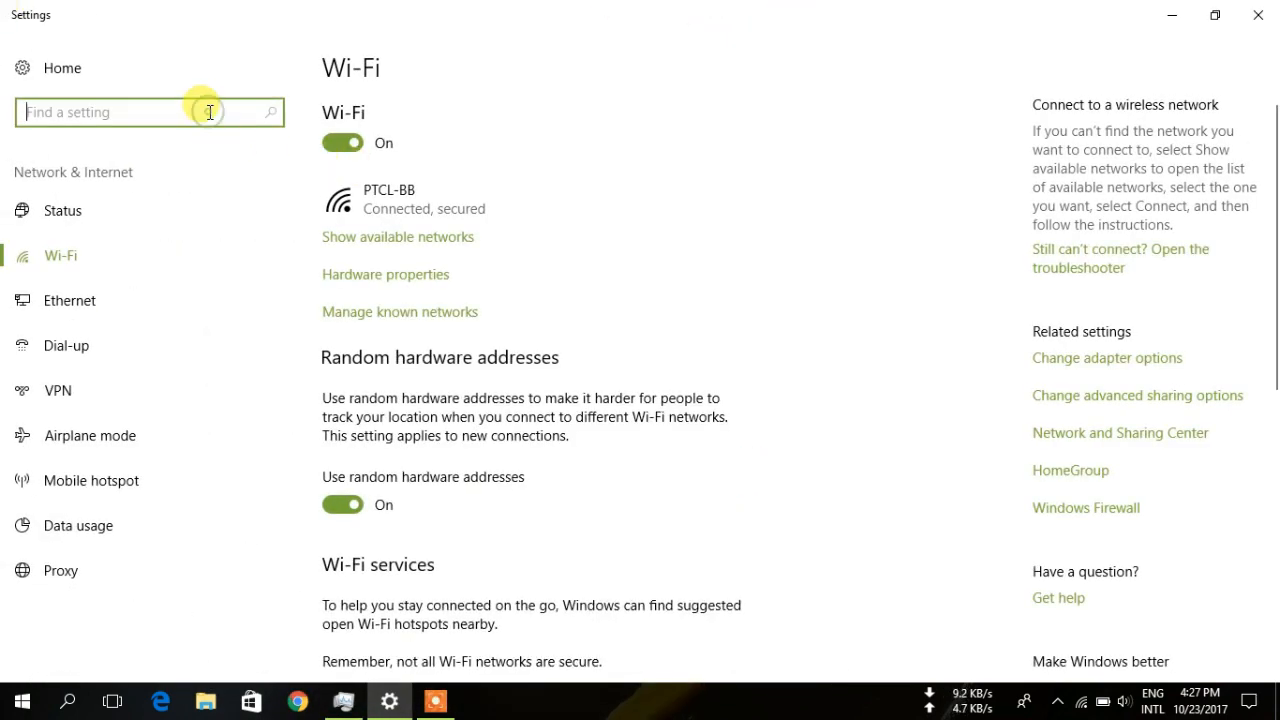
Search settings for 'eth' and choose 'Change Ethernet settings'
{"action": "type", "text": "eth"}
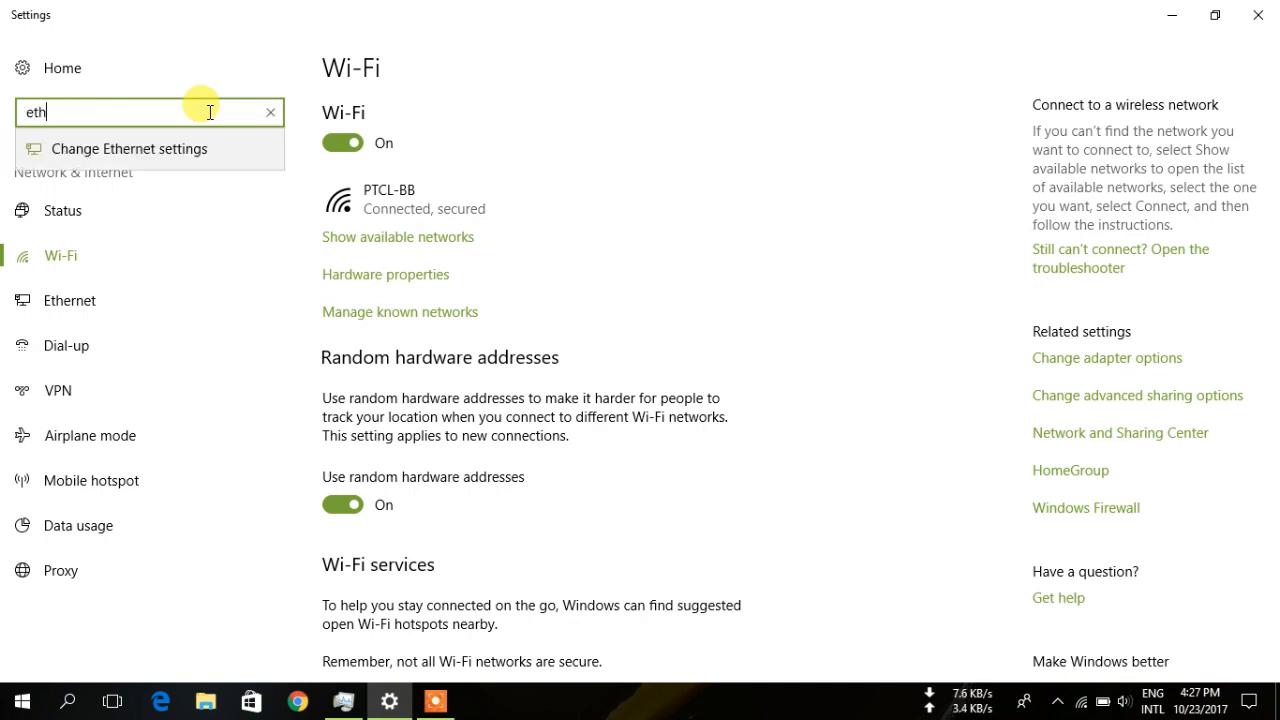
{"action": "left_click", "coordinate": [130, 148]}
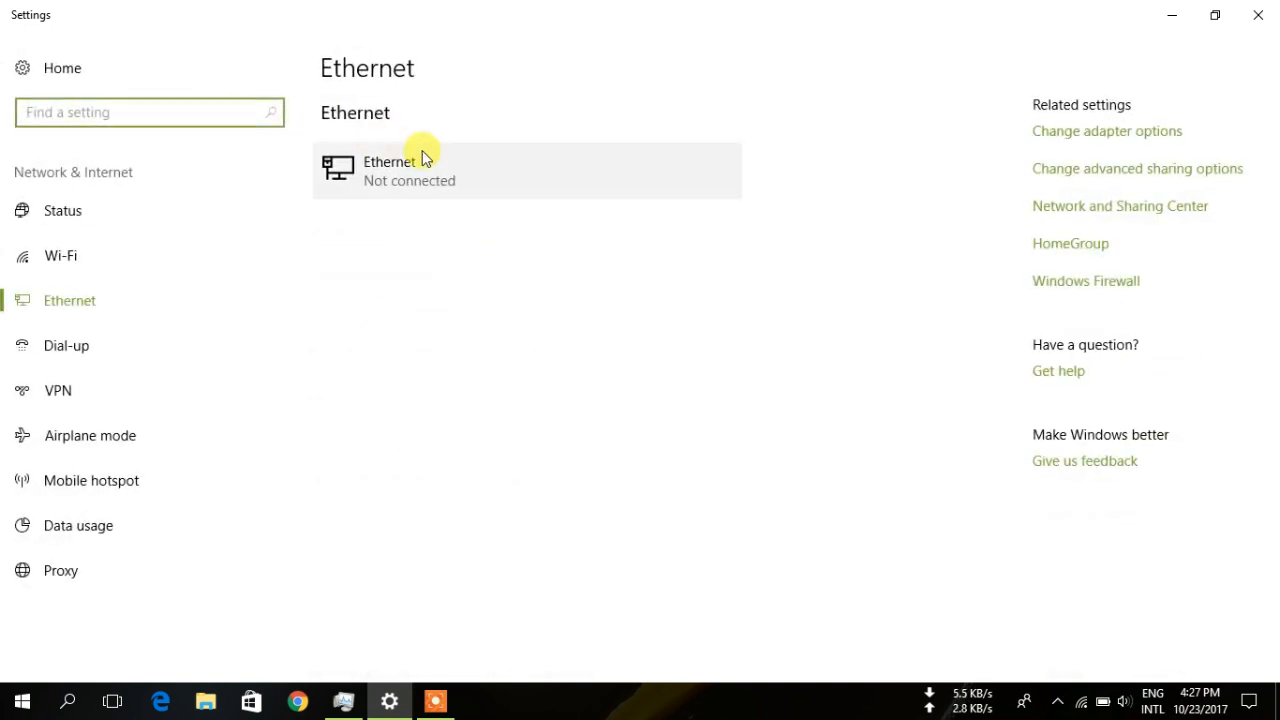